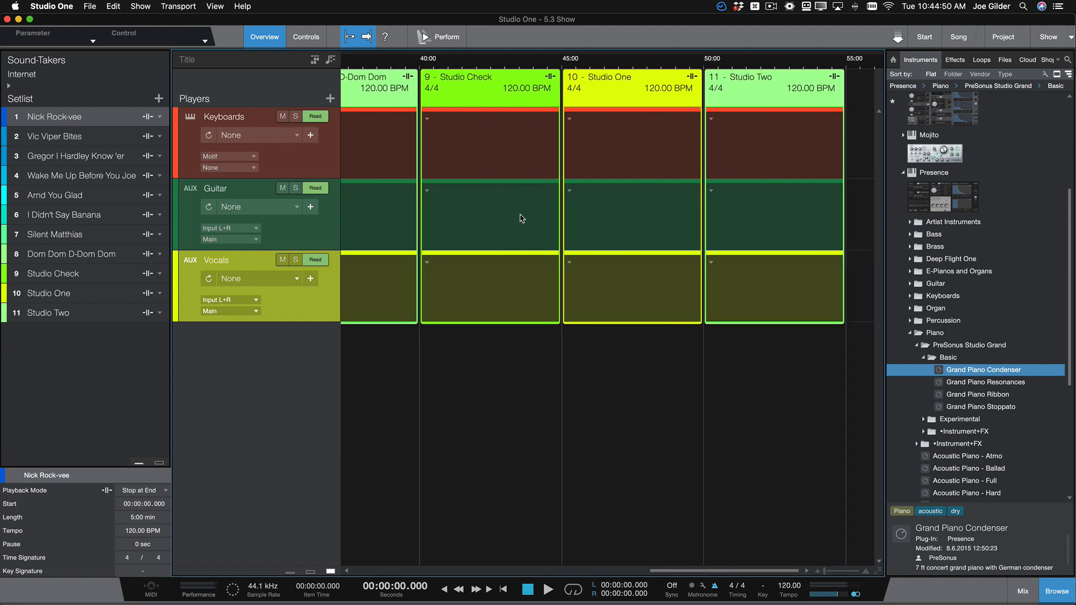
Scroll the show timeline left so song 1 sits at the start
{"action": "scroll", "scroll_direction": "left", "scroll_amount": 3}
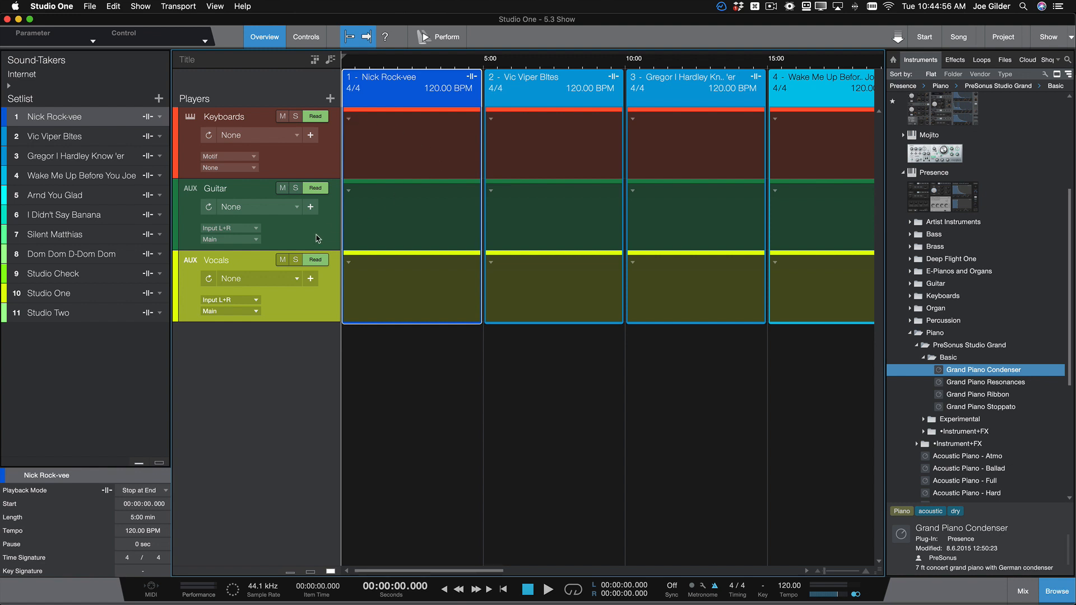
{"action": "mouse_move", "coordinate": [326, 307]}
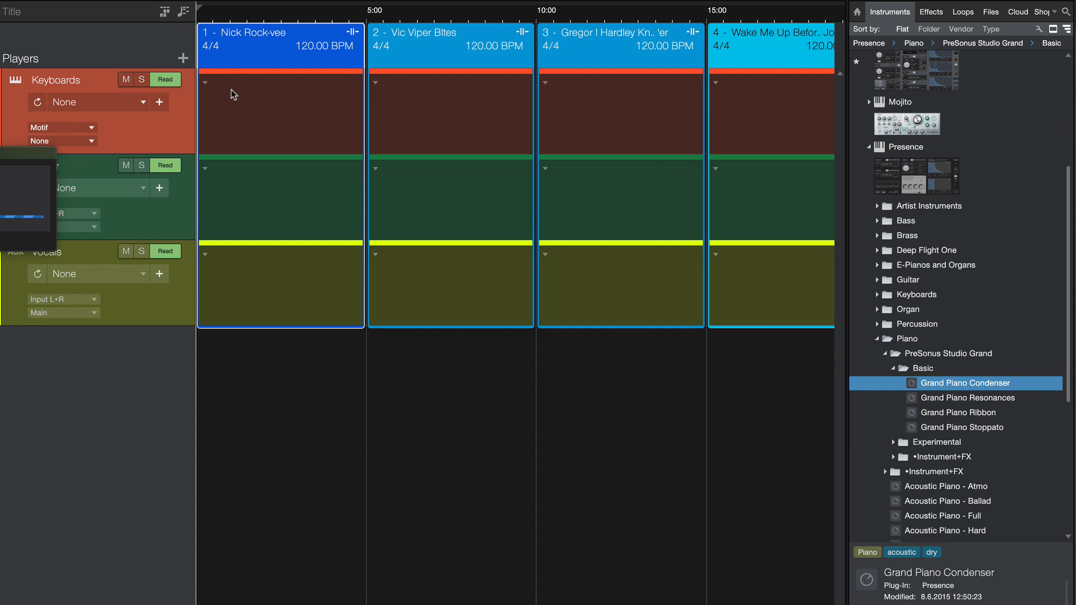
Load Grand Piano Condenser on Keyboards and assign it to song 3
{"action": "double_click", "coordinate": [964, 383]}
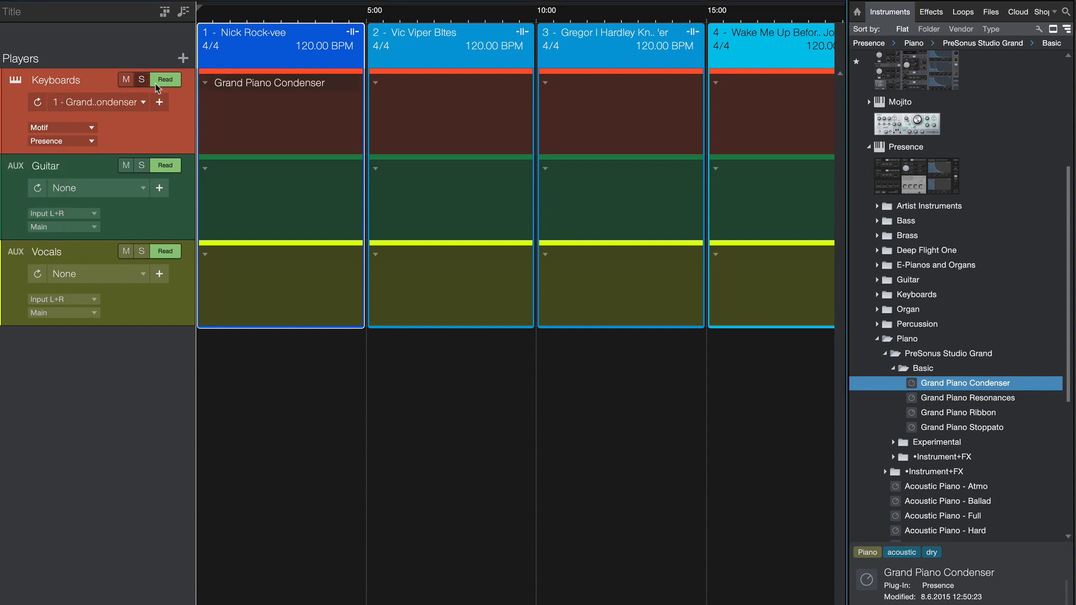
{"action": "mouse_move", "coordinate": [328, 85]}
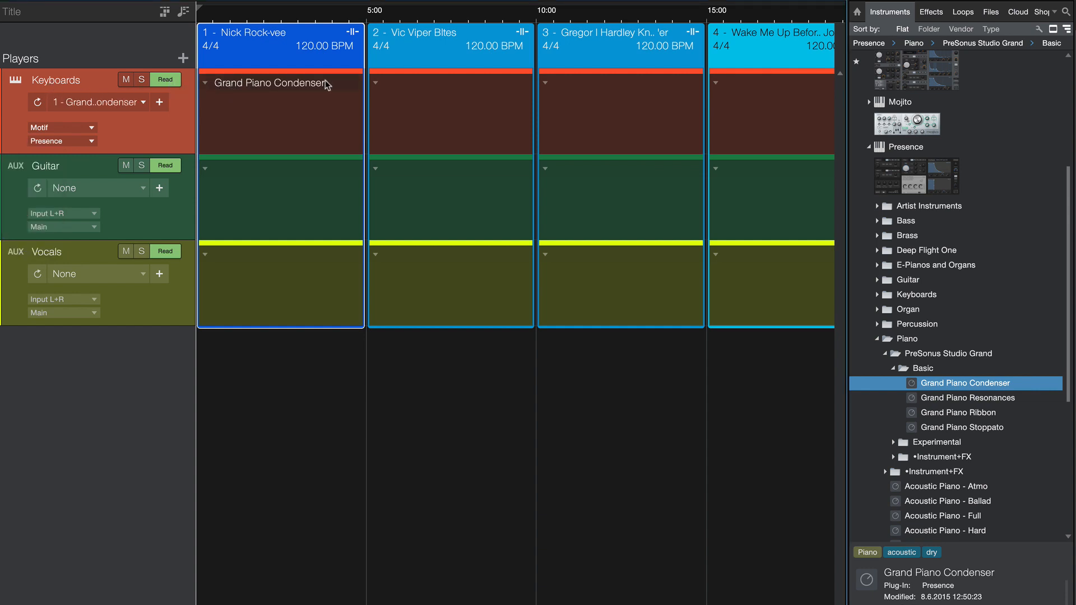
{"action": "left_click", "coordinate": [545, 83]}
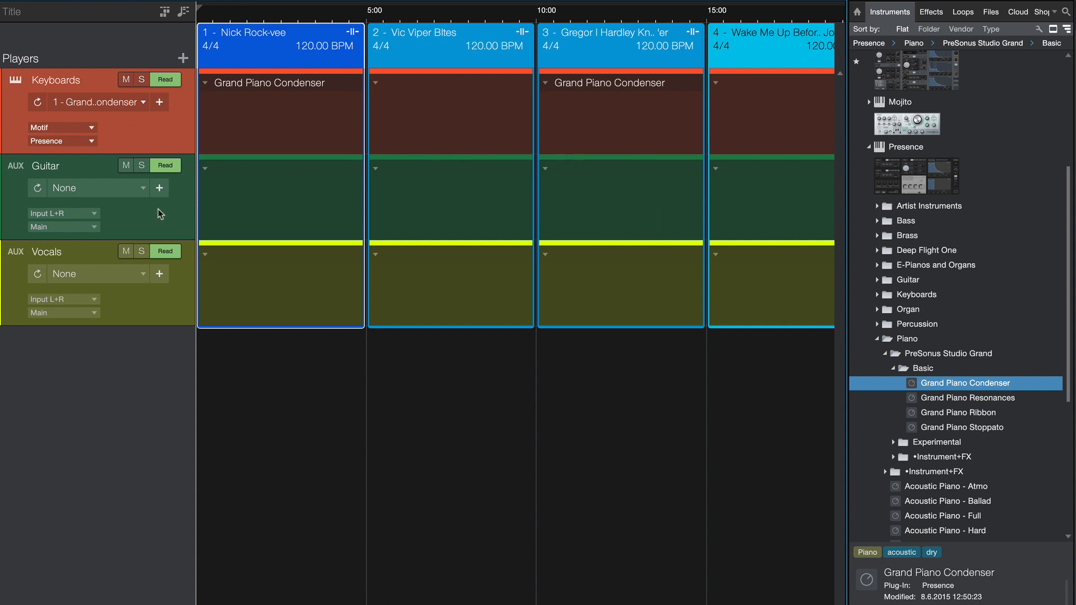
Show the saved FX Chains library in the browser
{"action": "scroll", "scroll_direction": "up", "scroll_amount": 3}
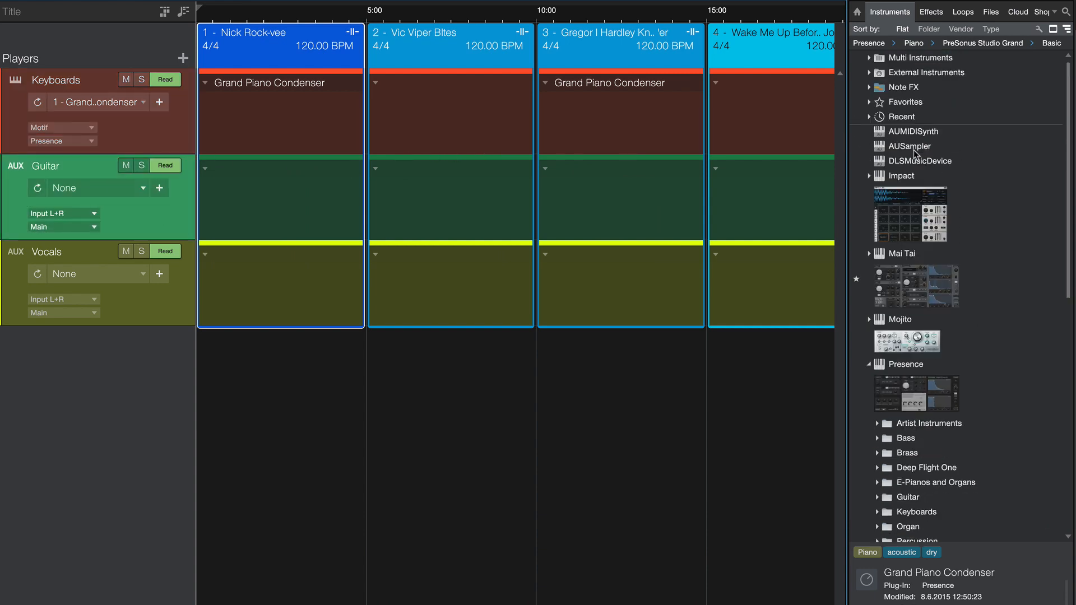
{"action": "left_click", "coordinate": [930, 12]}
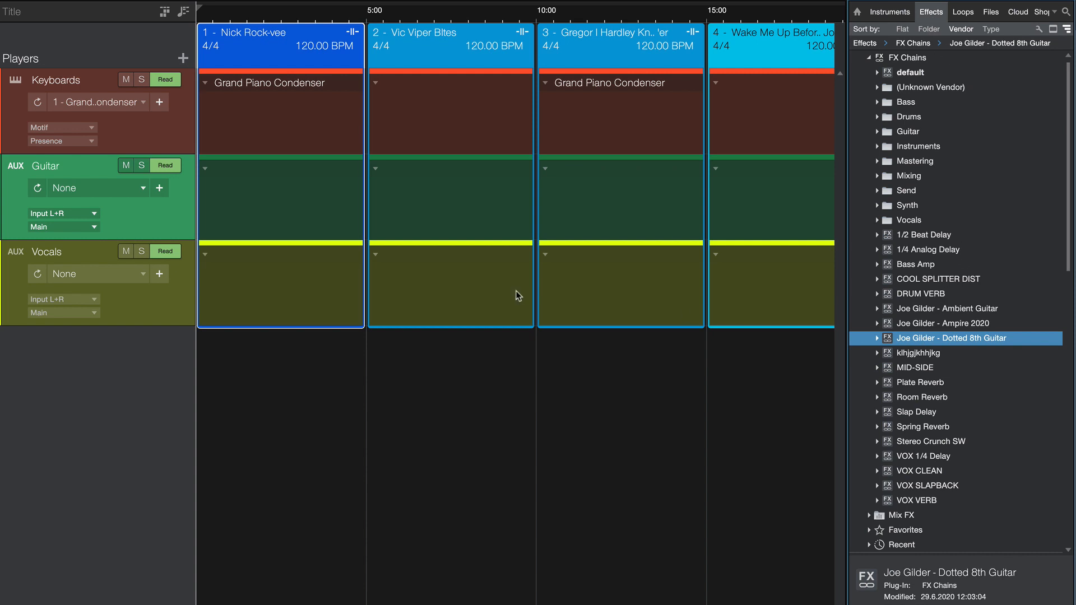
{"action": "mouse_move", "coordinate": [262, 184]}
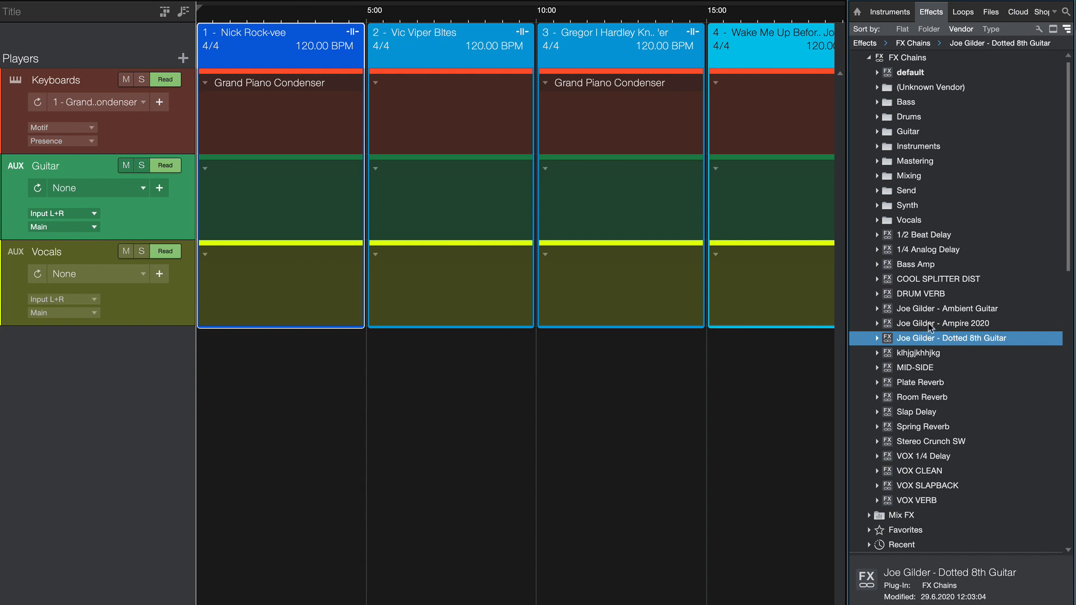
Load the Ampire 2020 chain onto Guitar, close its Inserts window, and assign it to song 2
{"action": "left_click", "coordinate": [944, 323]}
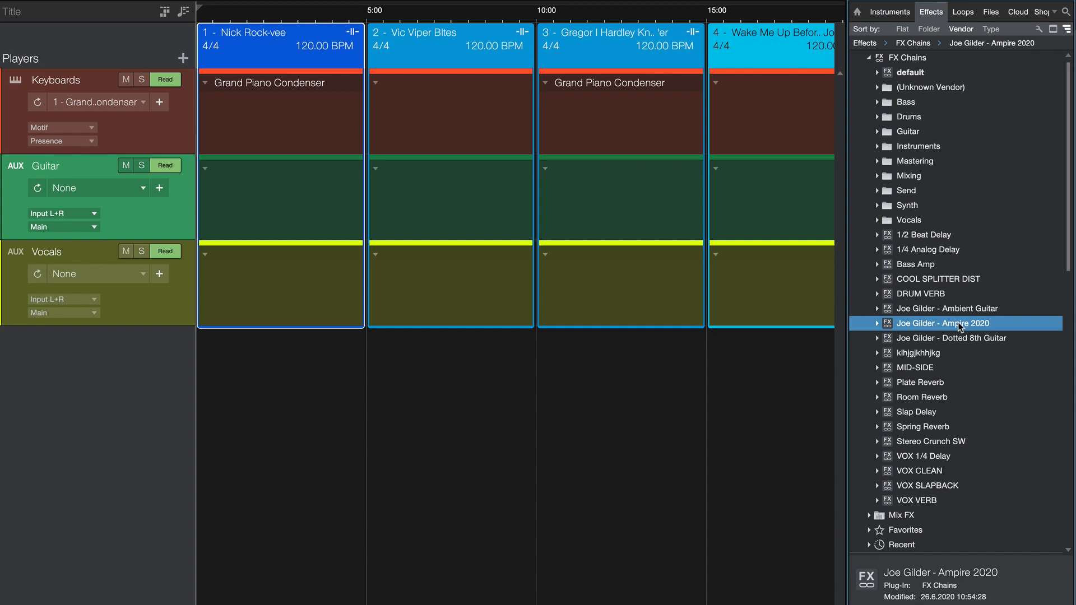
{"action": "mouse_move", "coordinate": [230, 171]}
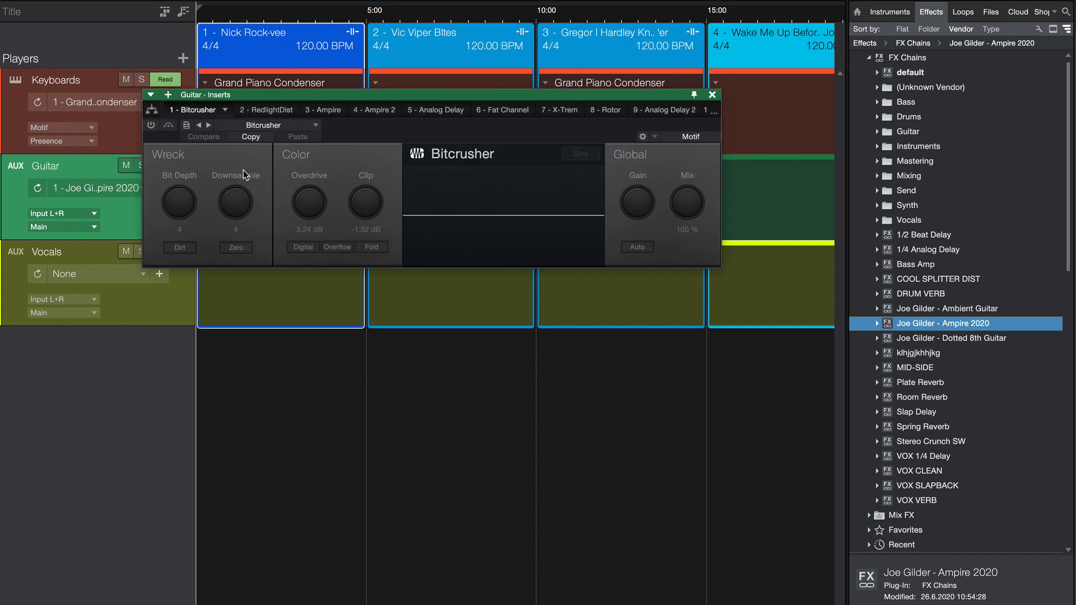
{"action": "left_click", "coordinate": [711, 95]}
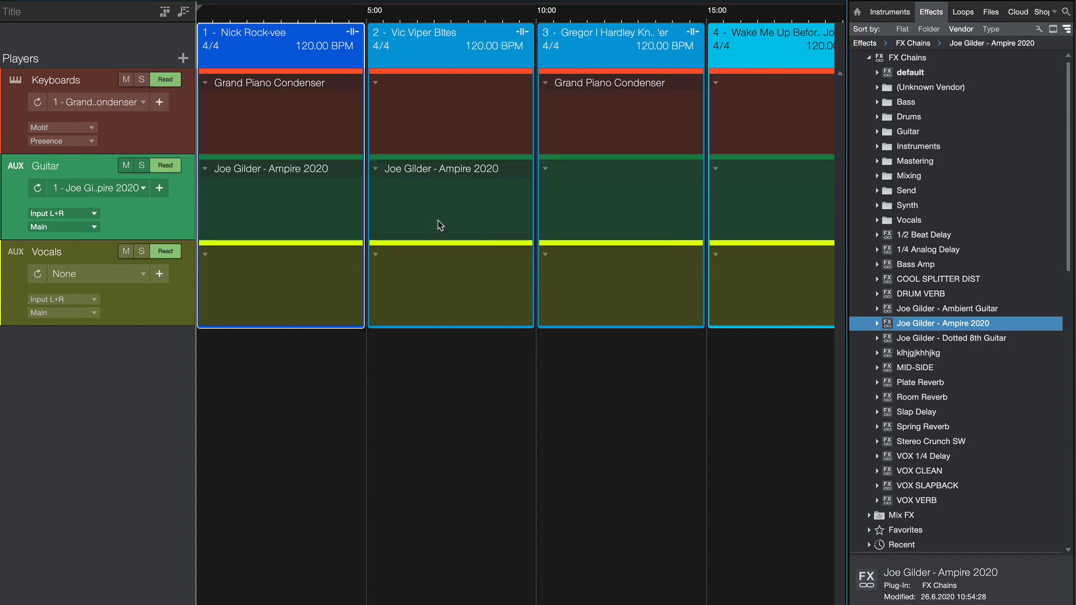
{"action": "left_click", "coordinate": [950, 338]}
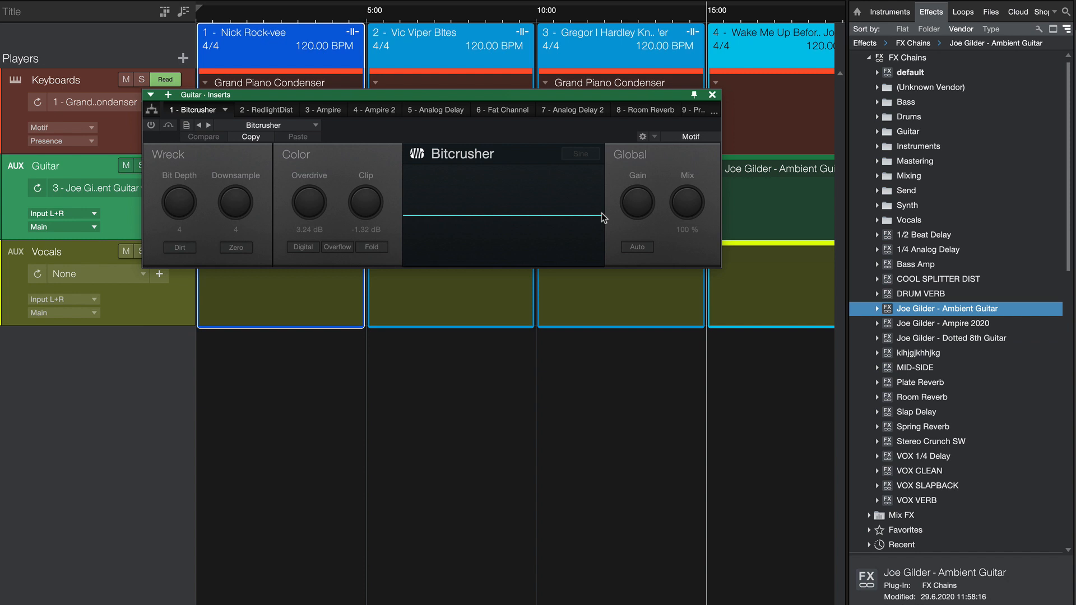
Close the guitar's Inserts window and scroll the timeline right to later songs
{"action": "left_click", "coordinate": [712, 94]}
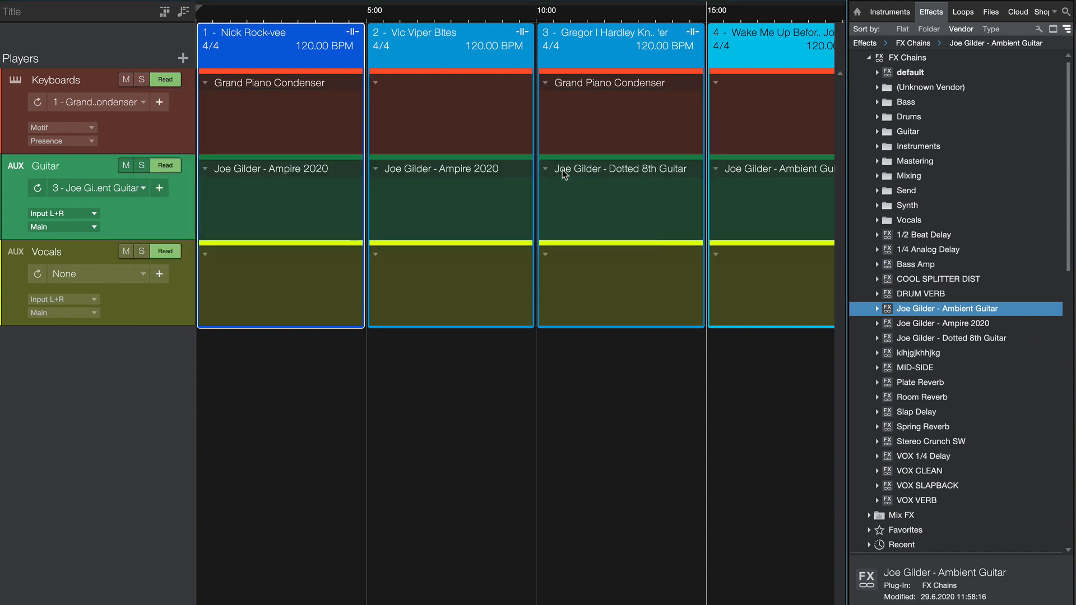
{"action": "scroll", "scroll_direction": "right", "scroll_amount": 3}
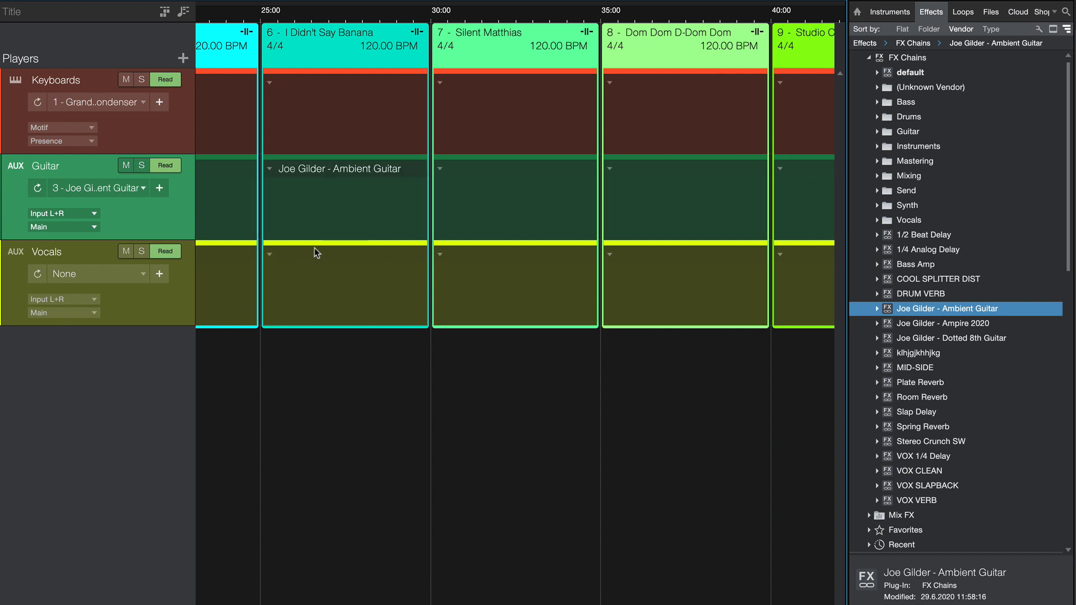
Set song 8's guitar patch to Dotted 8th Guitar and song 7's guitar to Mute
{"action": "left_click", "coordinate": [611, 168]}
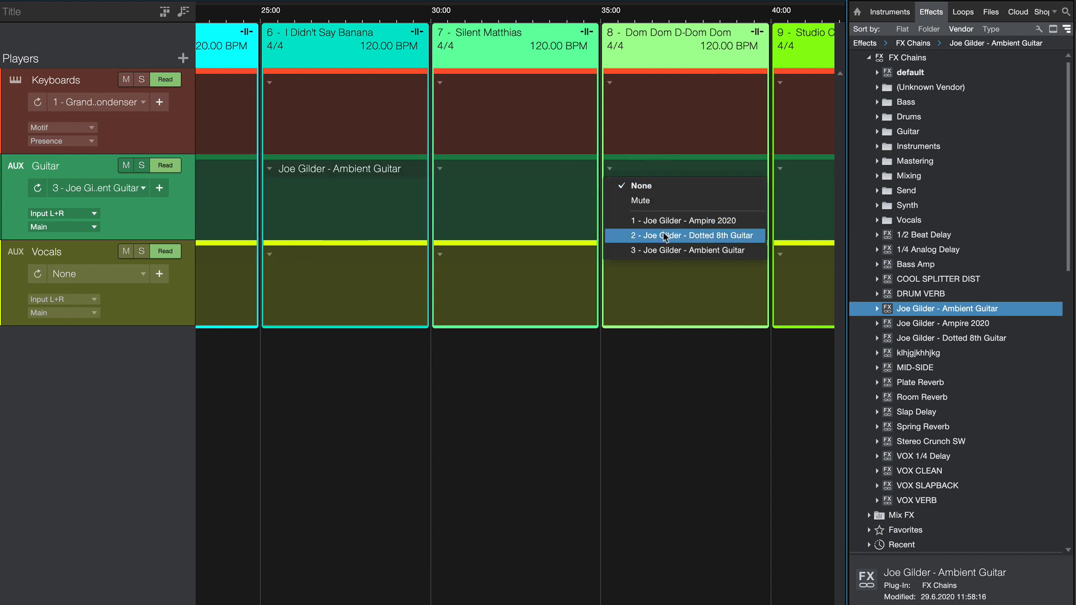
{"action": "left_click", "coordinate": [690, 235]}
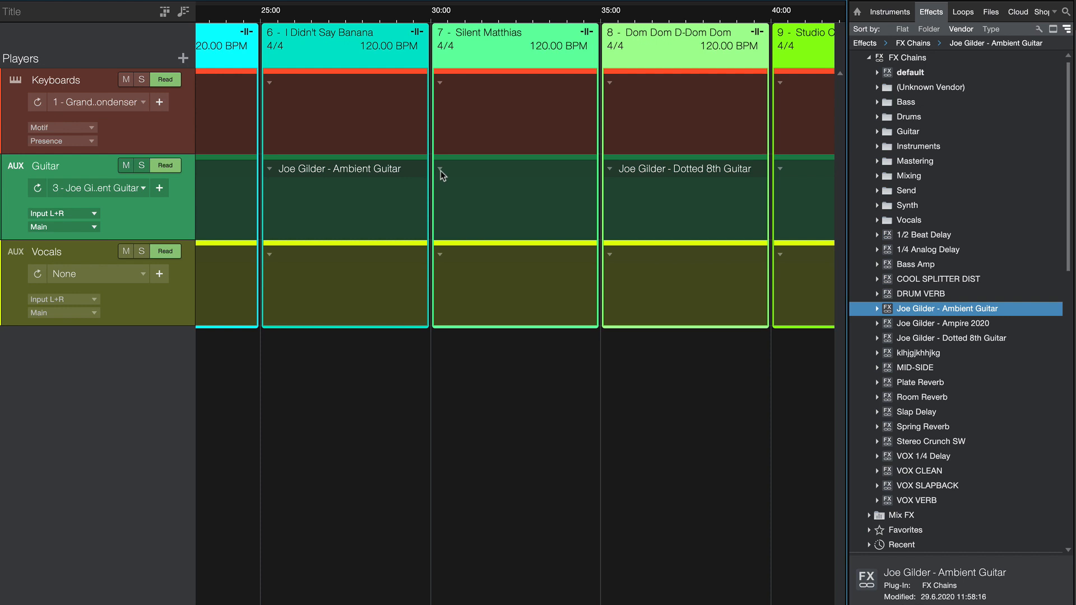
{"action": "left_click", "coordinate": [440, 177]}
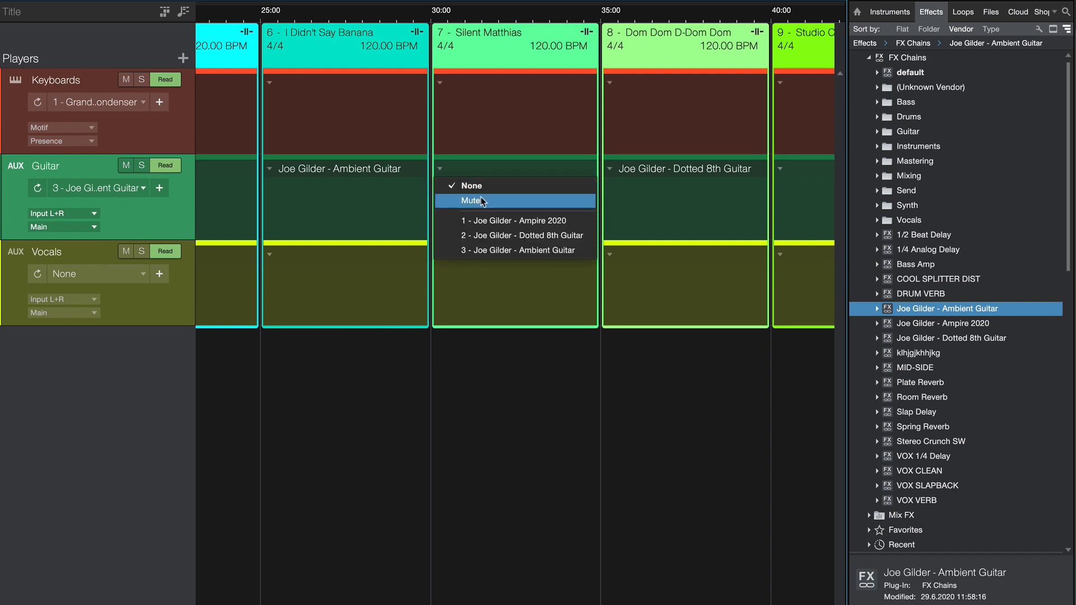
{"action": "left_click", "coordinate": [472, 200]}
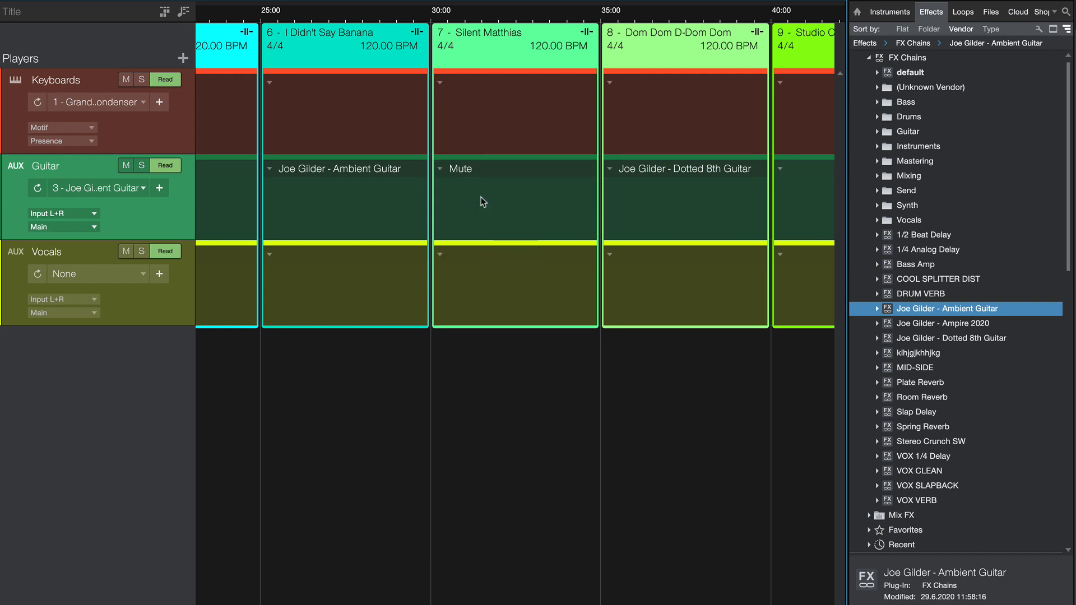